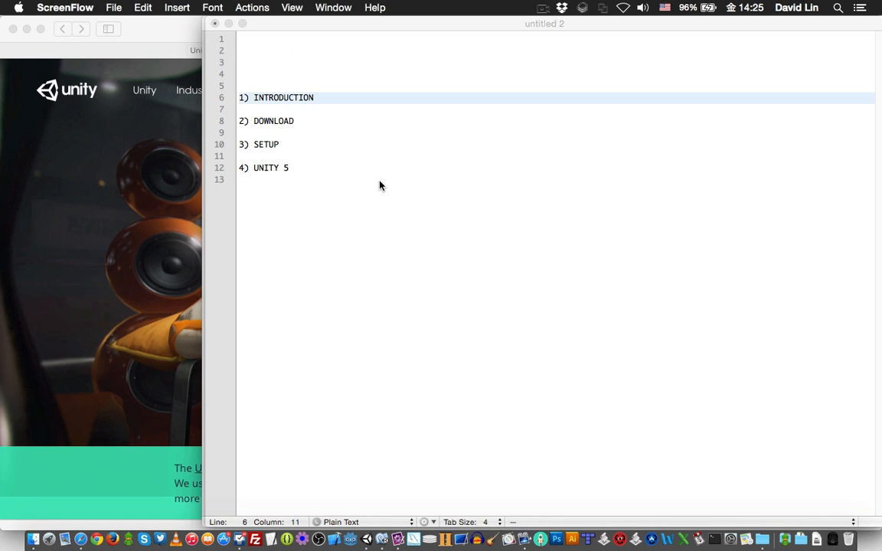
# Highlight the Unity 5 and Introduction topics, then view Get Unity's Personal and Professional options
pyautogui.doubleClick(266, 168)
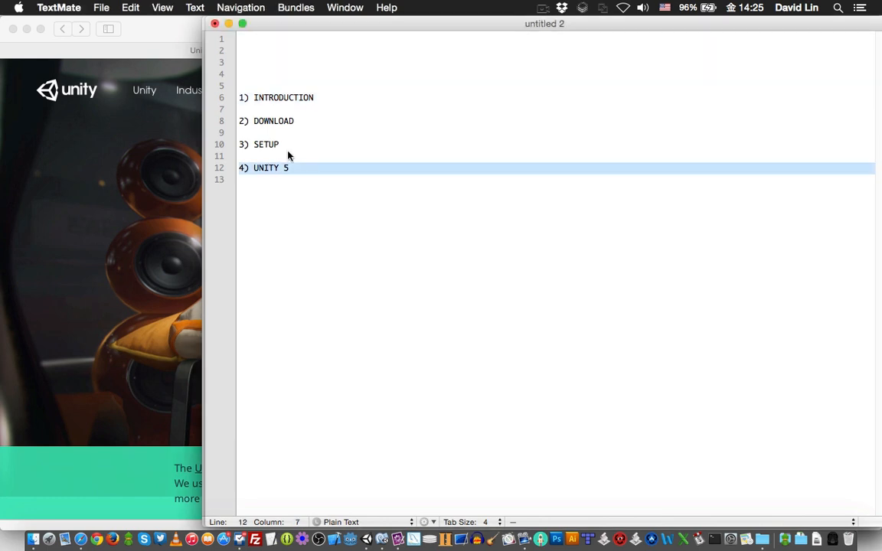
pyautogui.moveTo(278, 101)
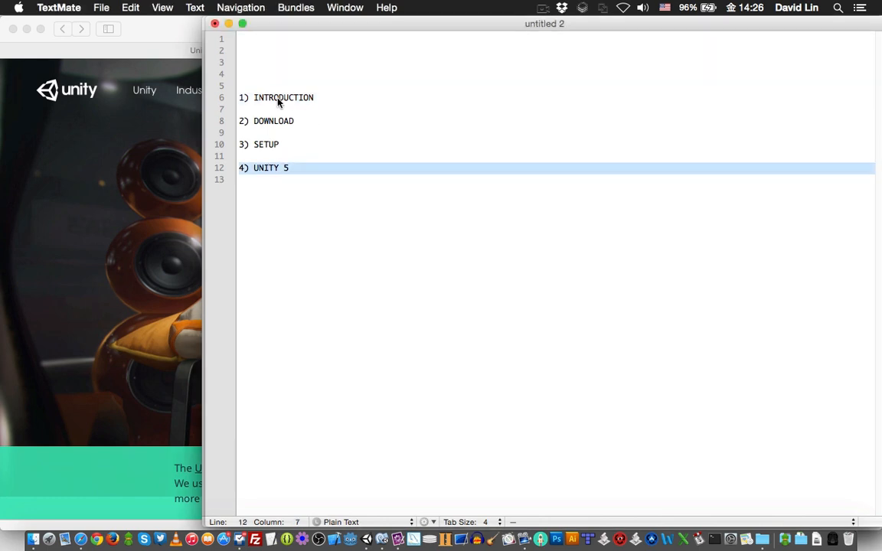
pyautogui.click(283, 98)
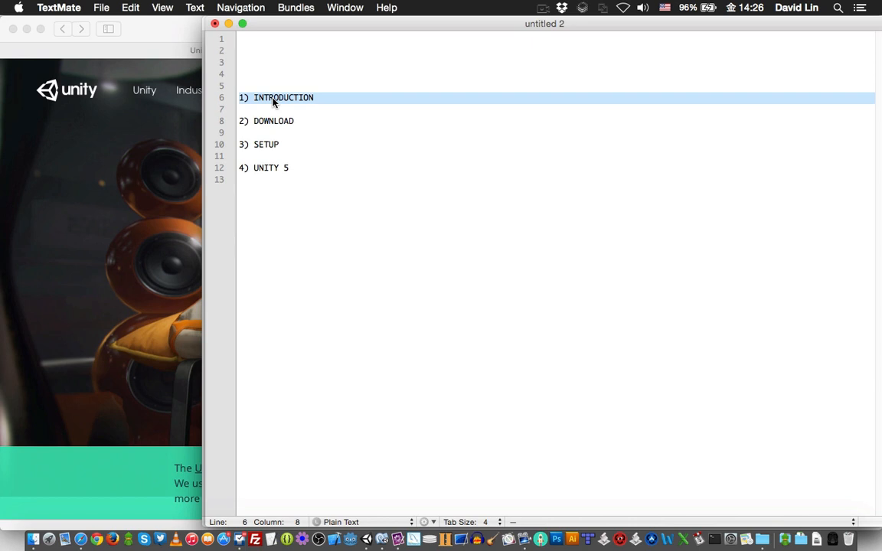
pyautogui.moveTo(285, 190)
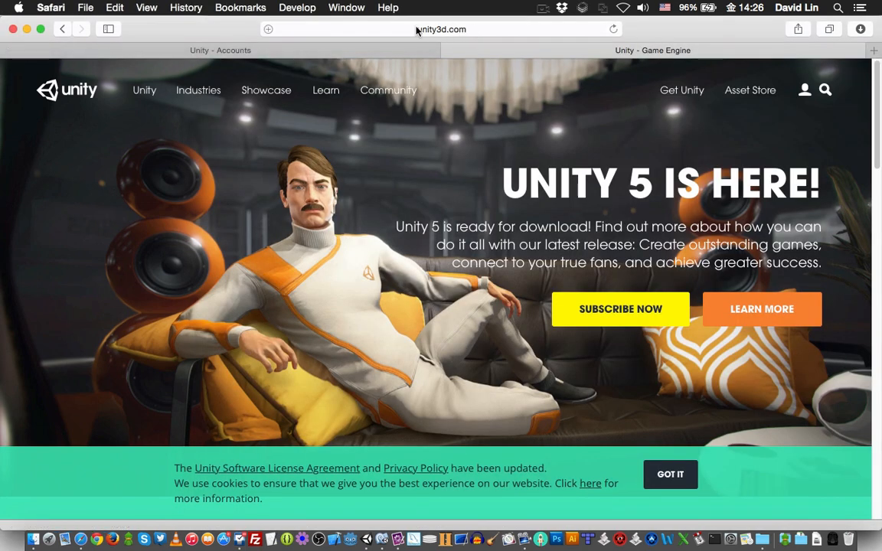
pyautogui.moveTo(452, 207)
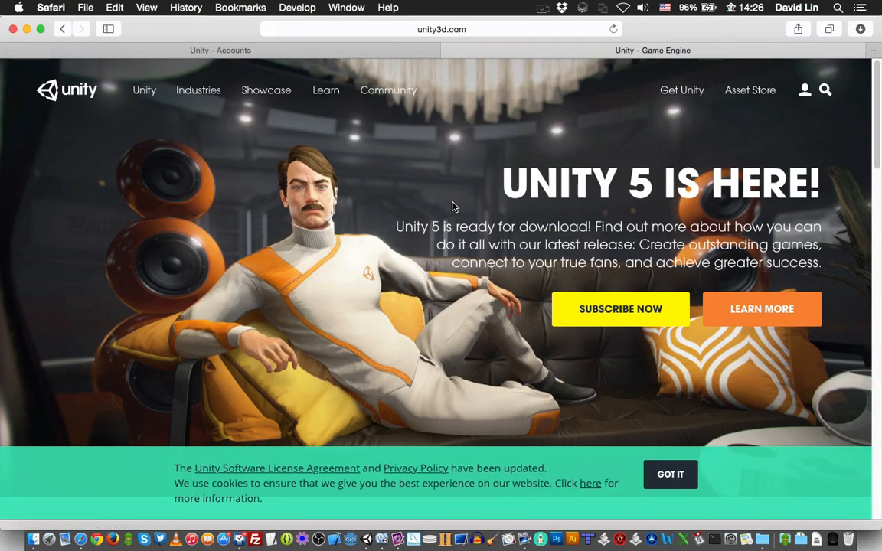
pyautogui.moveTo(664, 115)
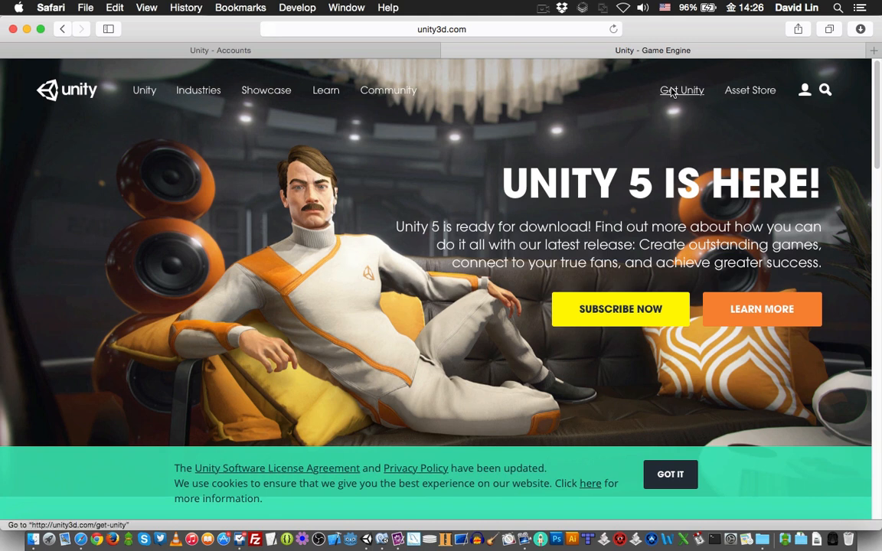
pyautogui.click(681, 90)
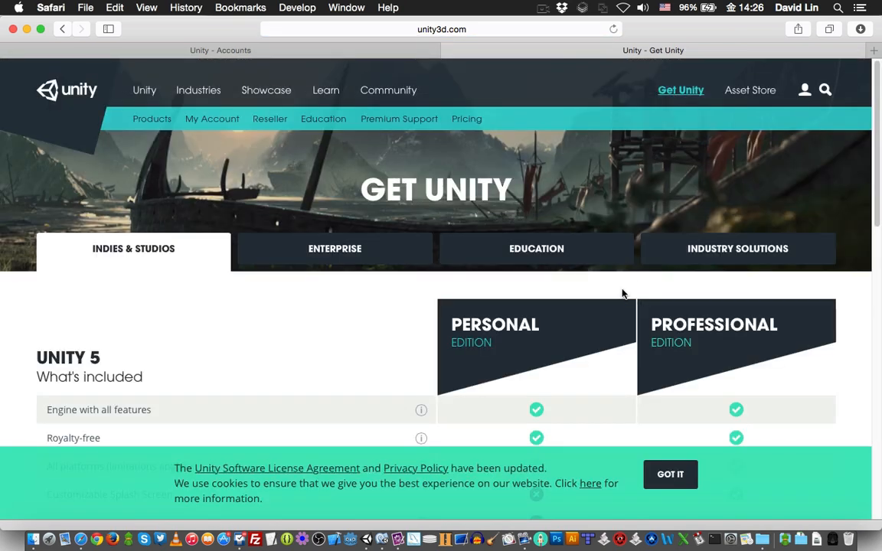
pyautogui.scroll(-3)
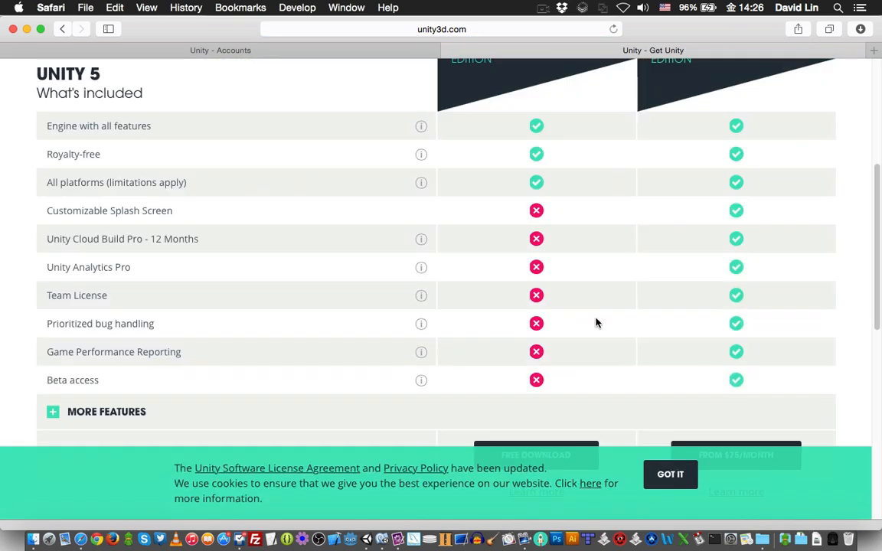
pyautogui.scroll(-3)
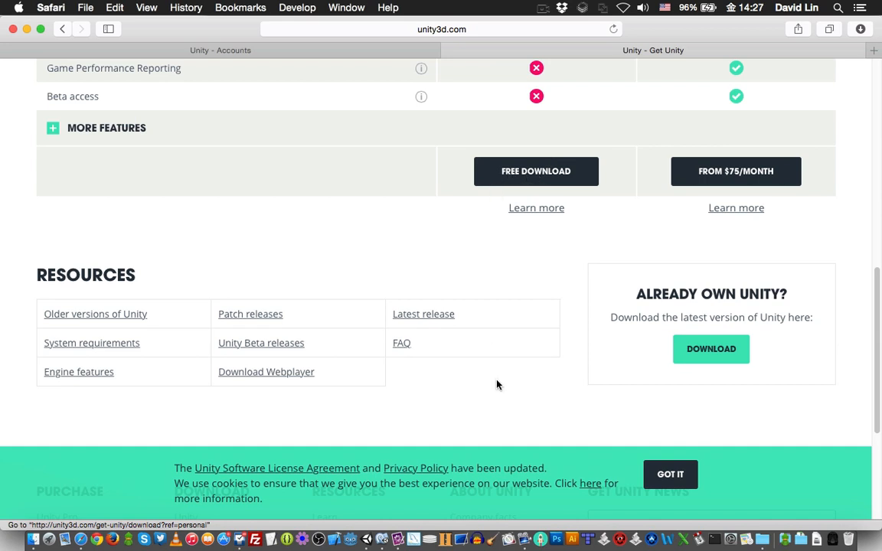
pyautogui.moveTo(429, 436)
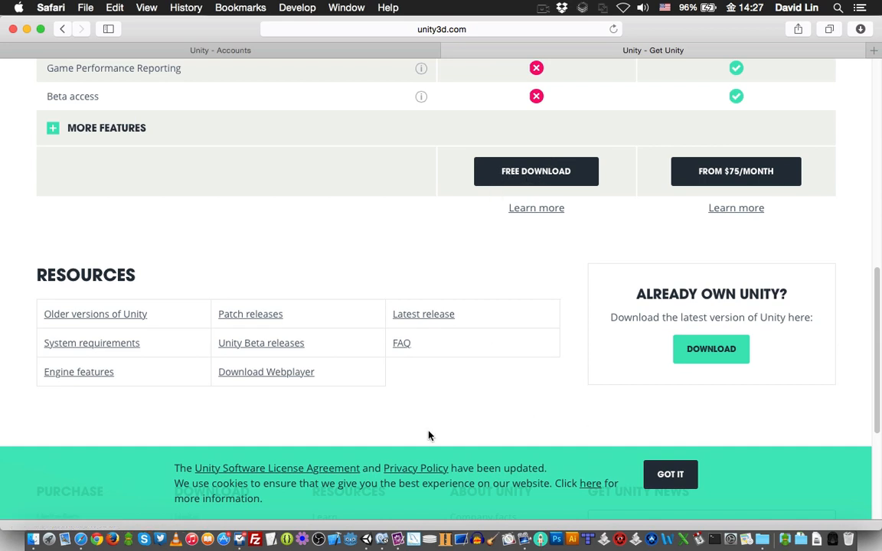
pyautogui.moveTo(365, 533)
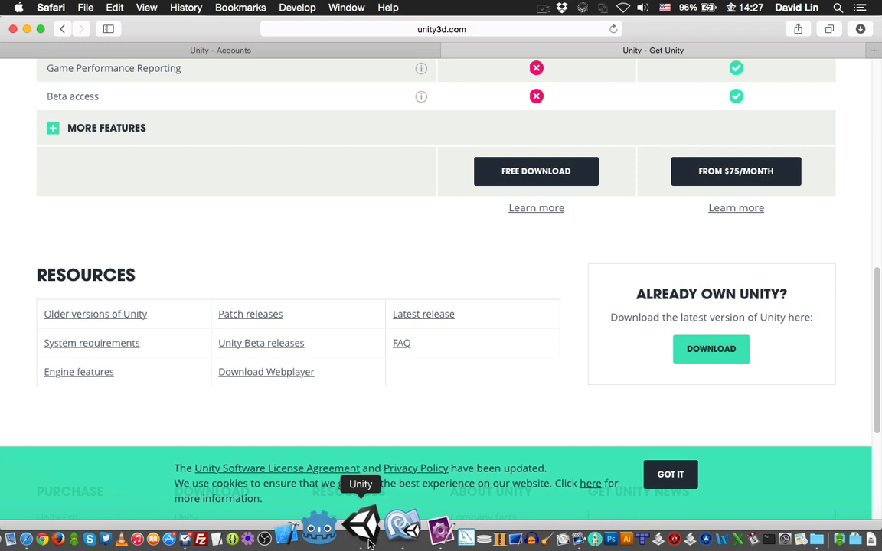
# Launch Unity, preview the getting-started video, and return to the Starsss project list
pyautogui.click(359, 526)
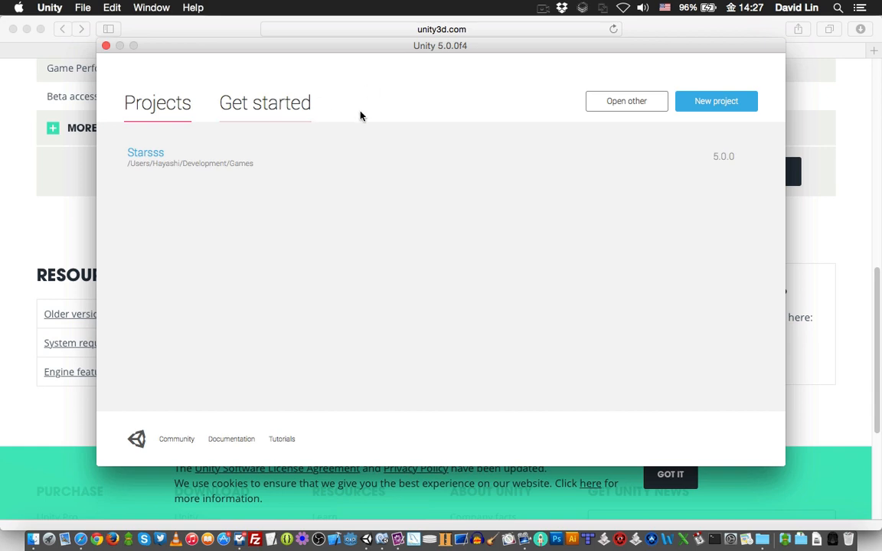
pyautogui.moveTo(376, 113)
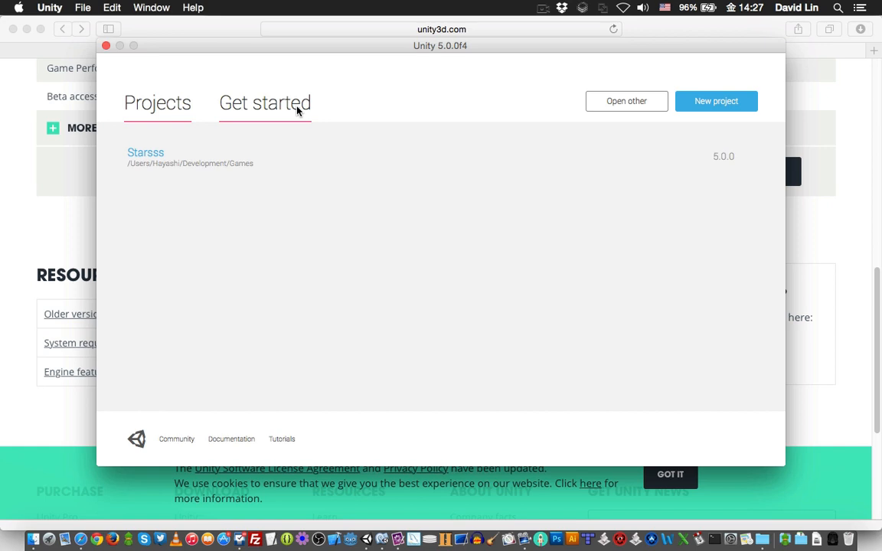
pyautogui.click(265, 103)
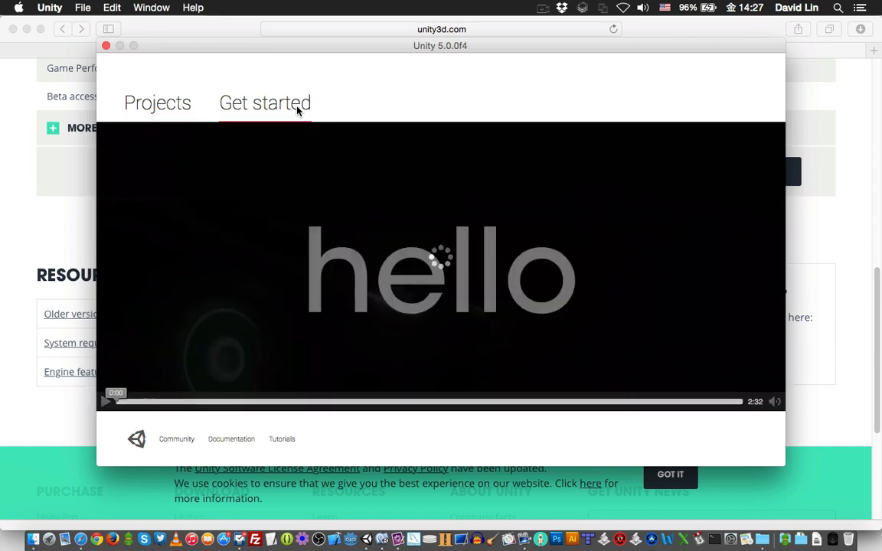
pyautogui.click(157, 102)
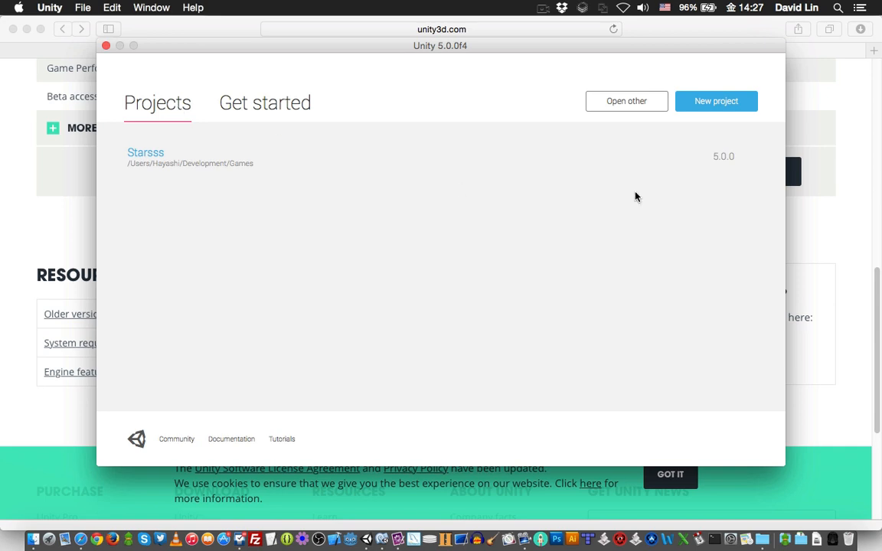
pyautogui.moveTo(716, 101)
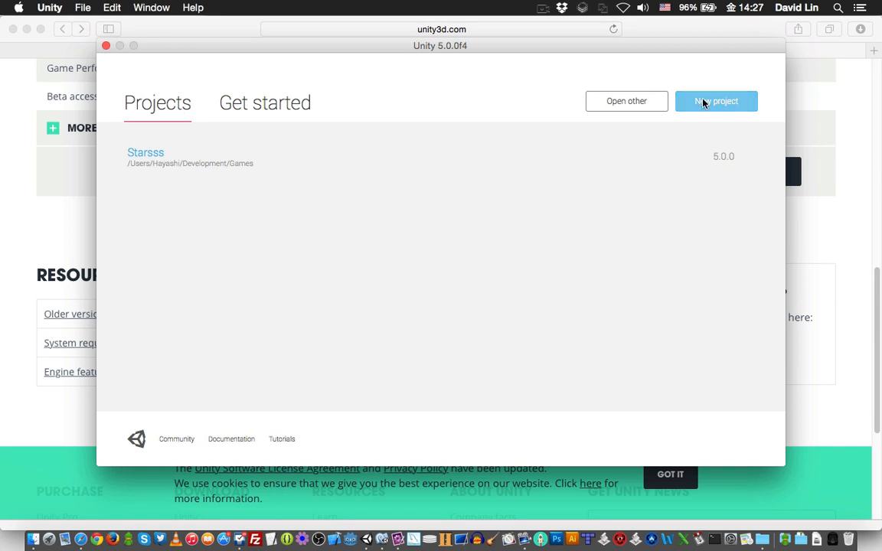
# Start a new project named SimpleGame in the Games folder, set to 2D, and create it
pyautogui.click(717, 100)
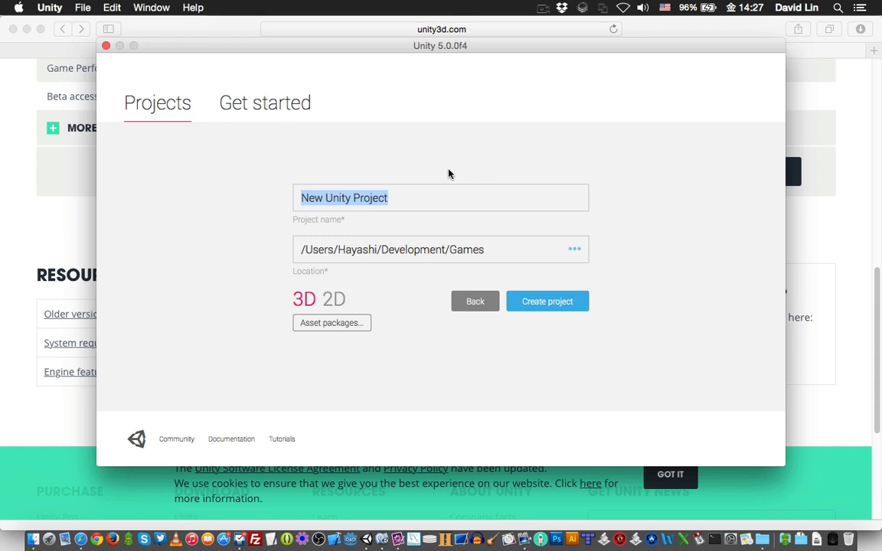
pyautogui.moveTo(335, 227)
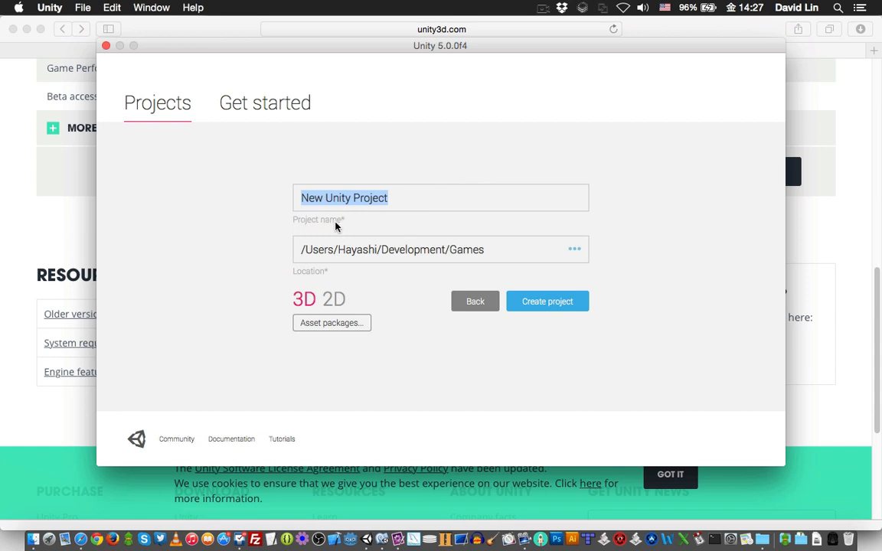
pyautogui.write('Simple')
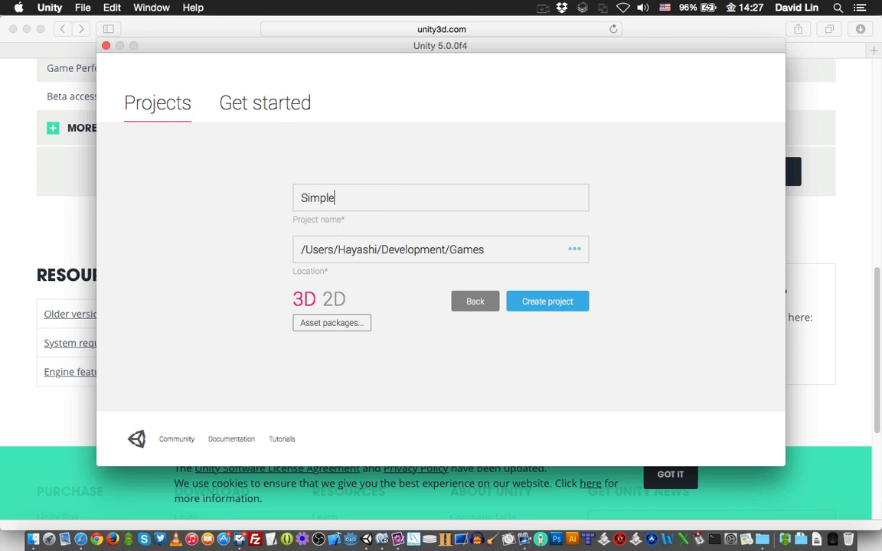
pyautogui.write('Game')
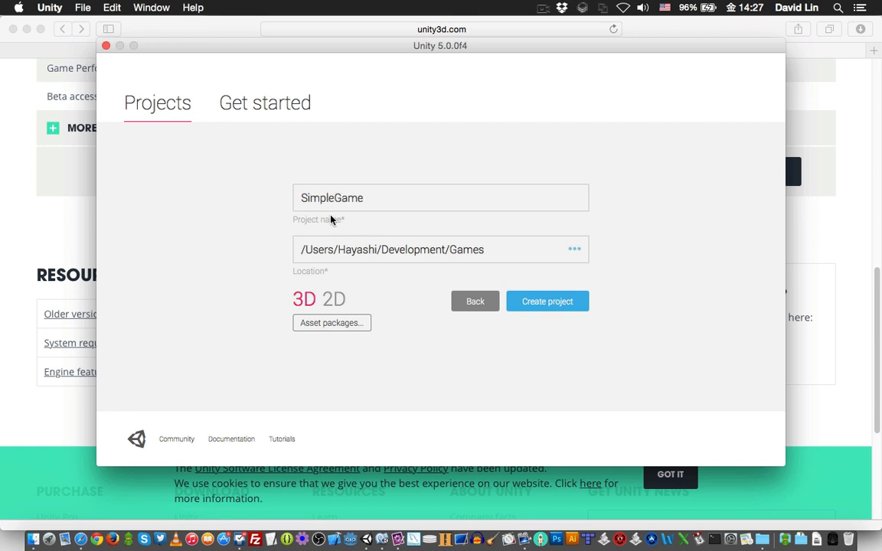
pyautogui.moveTo(385, 300)
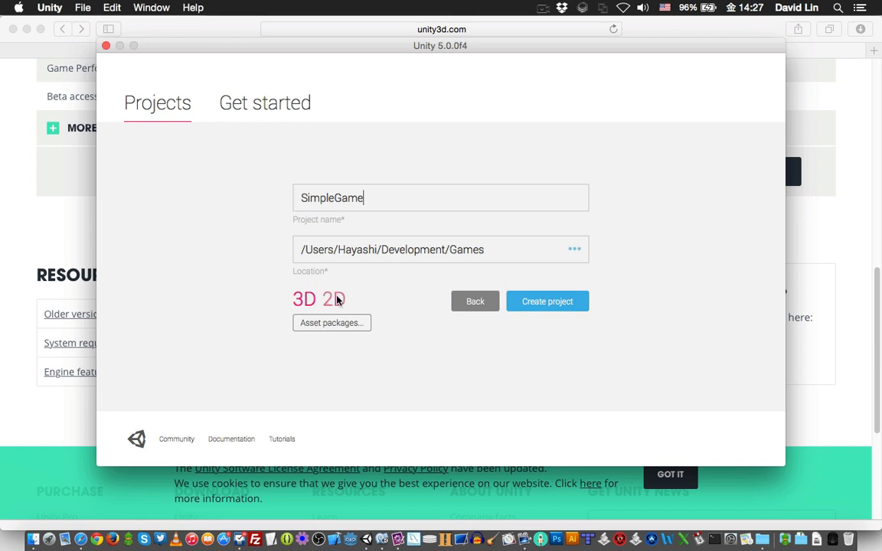
pyautogui.click(335, 299)
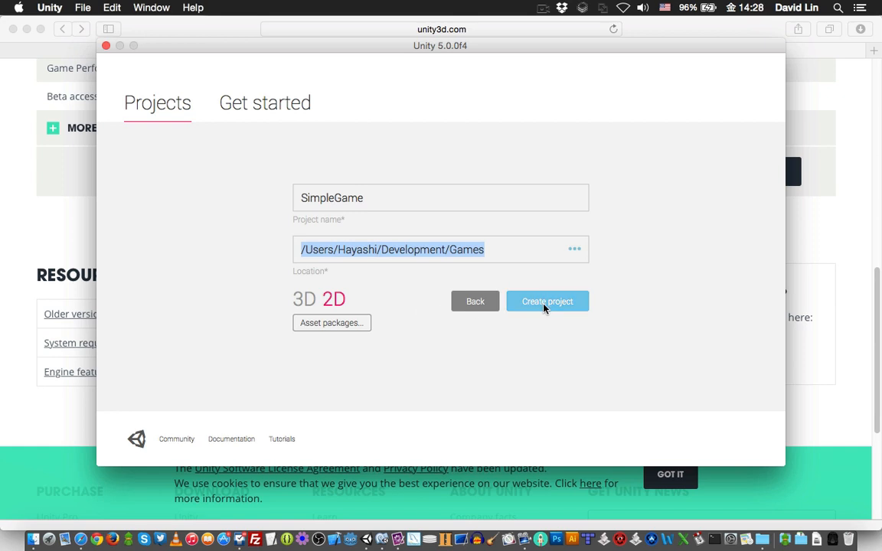
pyautogui.click(547, 301)
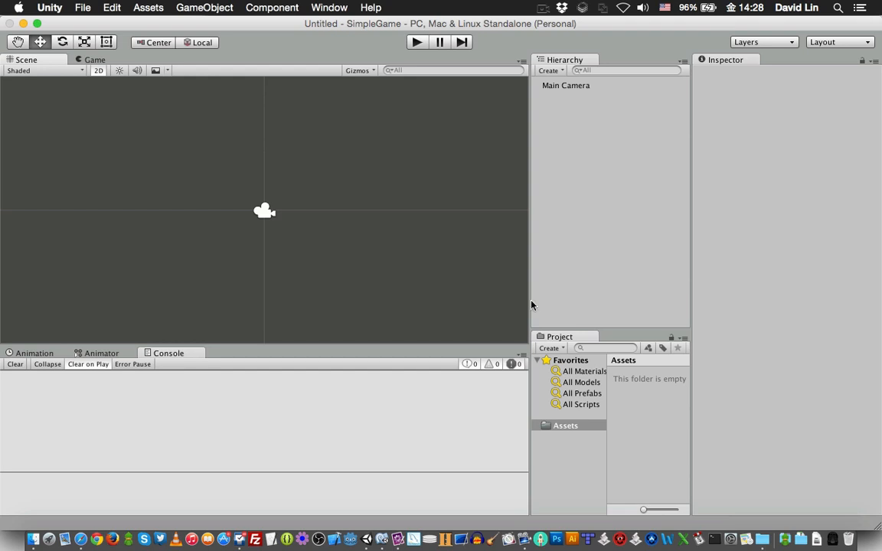
pyautogui.moveTo(349, 226)
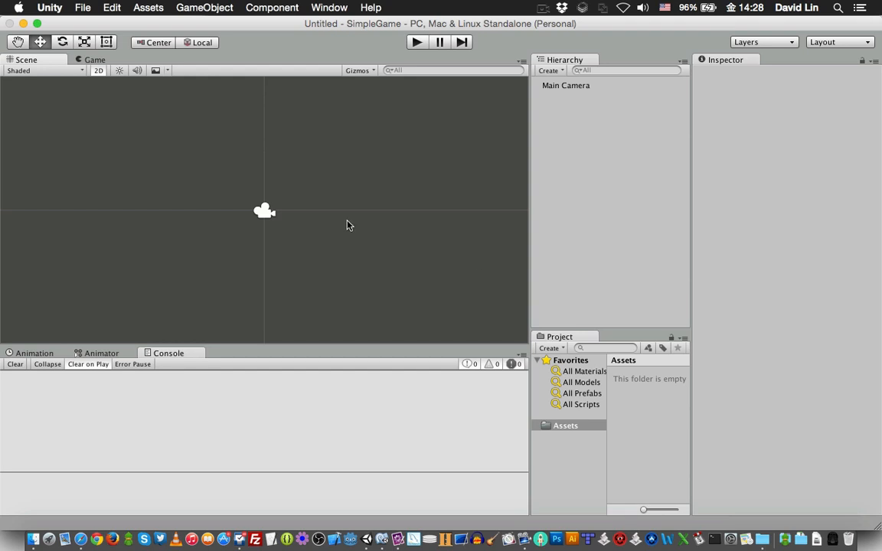
pyautogui.moveTo(402, 304)
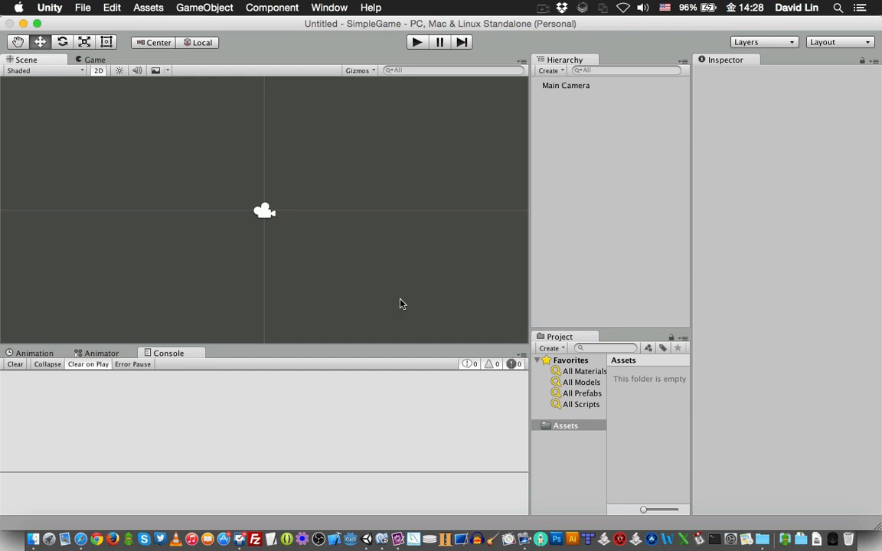
pyautogui.moveTo(428, 268)
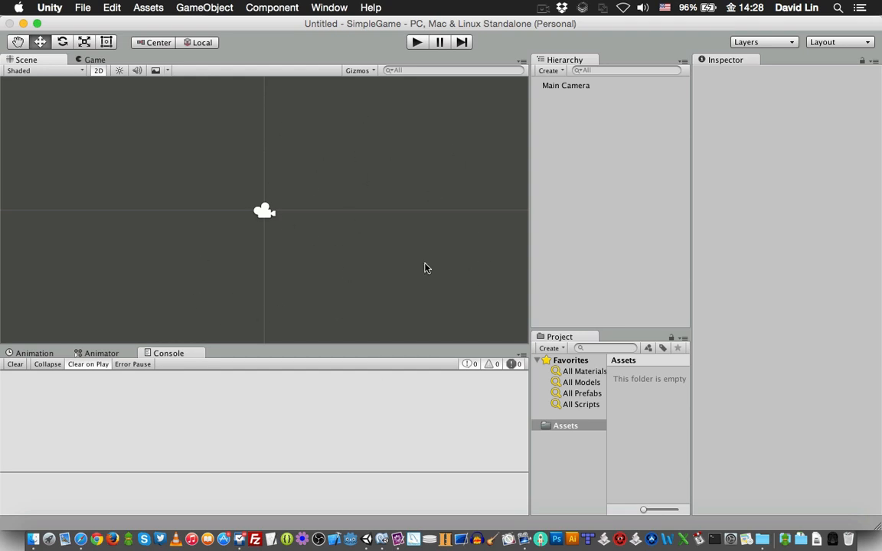
pyautogui.moveTo(335, 203)
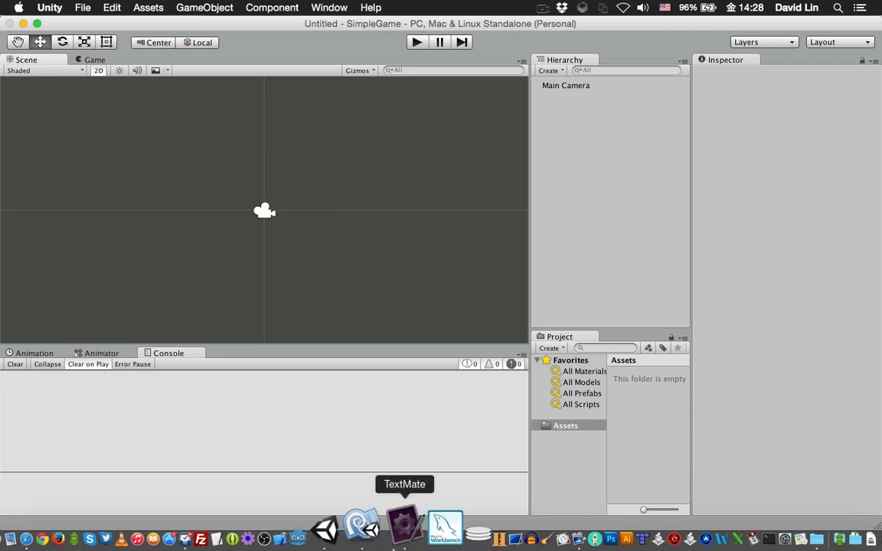
pyautogui.click(404, 526)
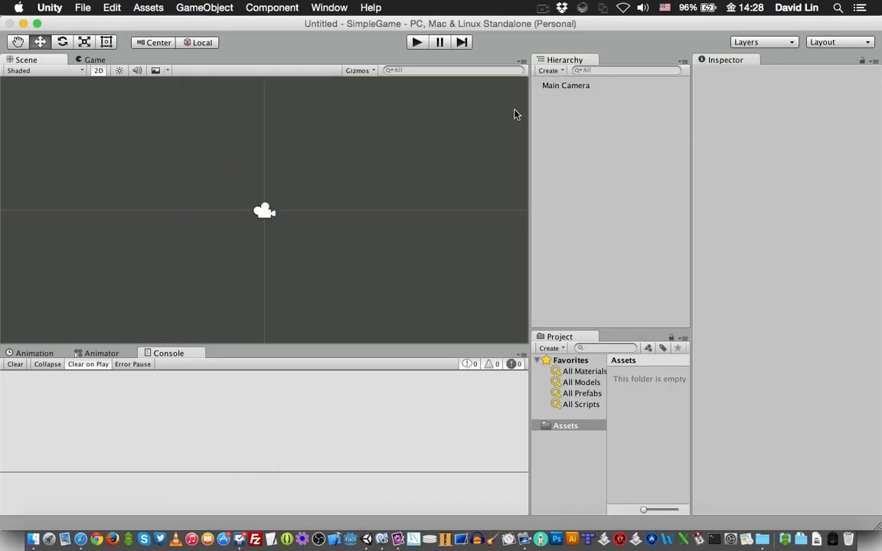
pyautogui.moveTo(375, 281)
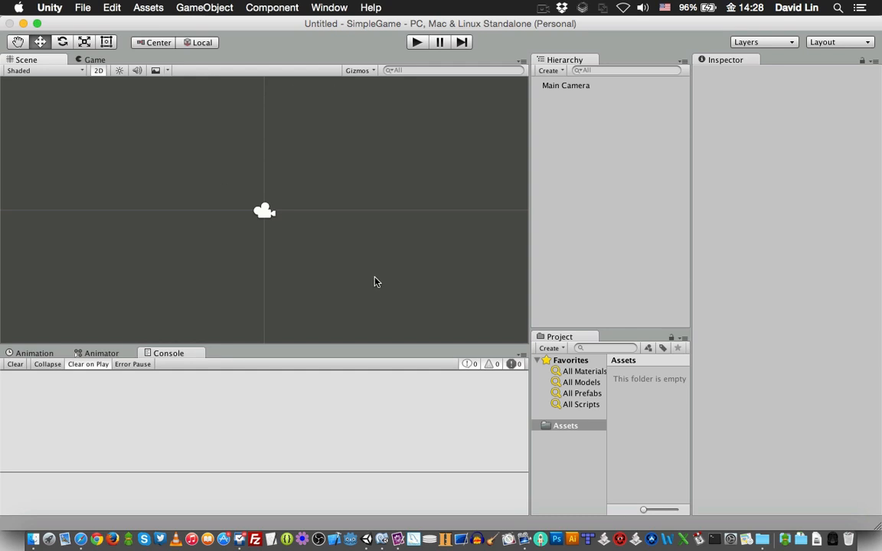
pyautogui.moveTo(362, 285)
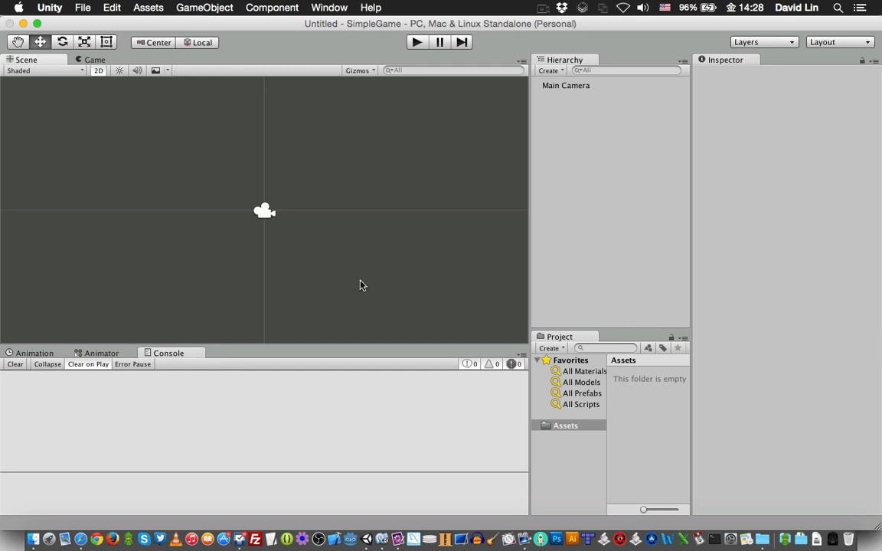
pyautogui.moveTo(481, 305)
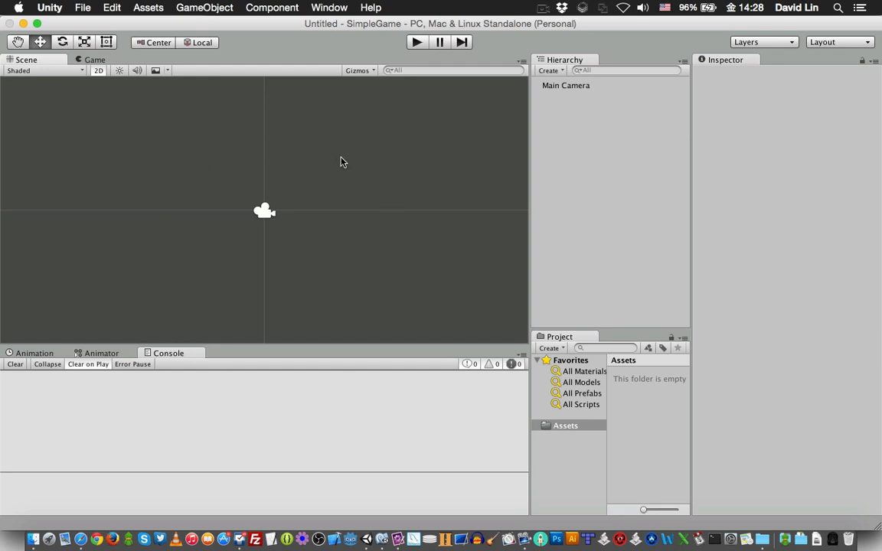
pyautogui.moveTo(217, 164)
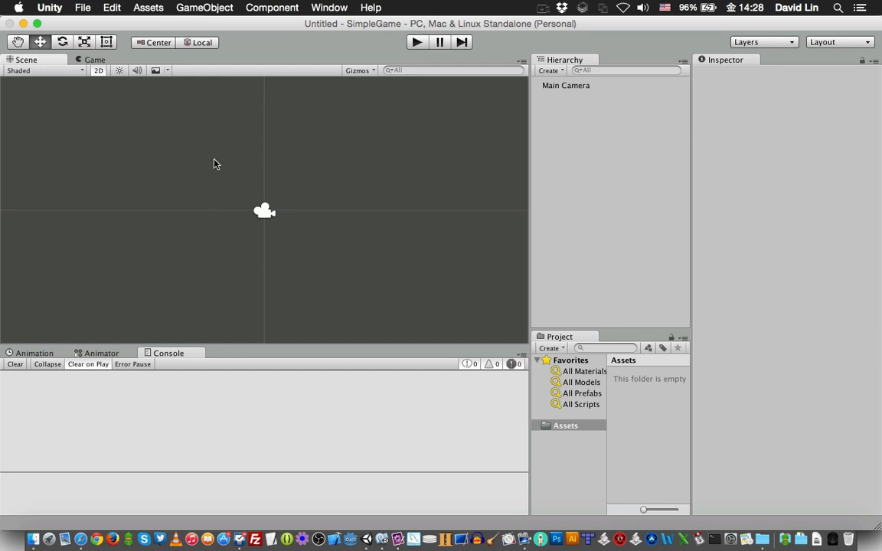
pyautogui.moveTo(194, 190)
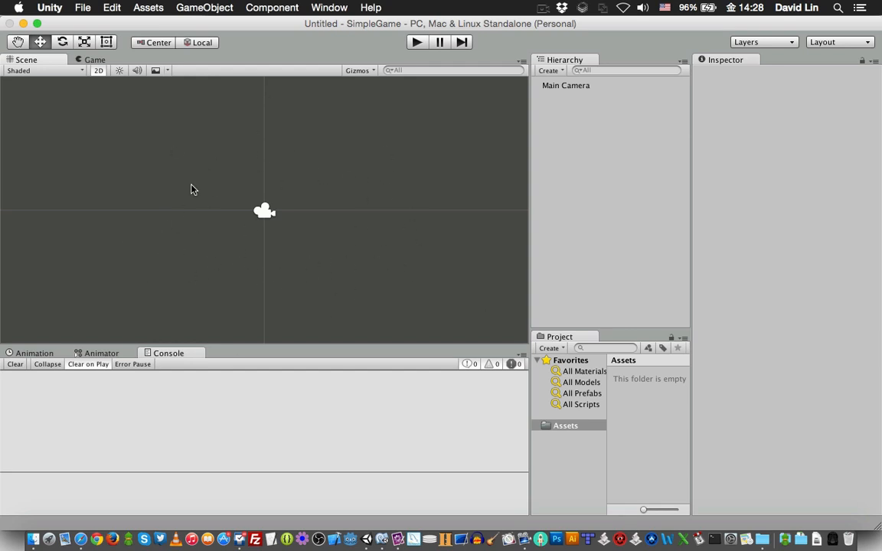
pyautogui.moveTo(326, 158)
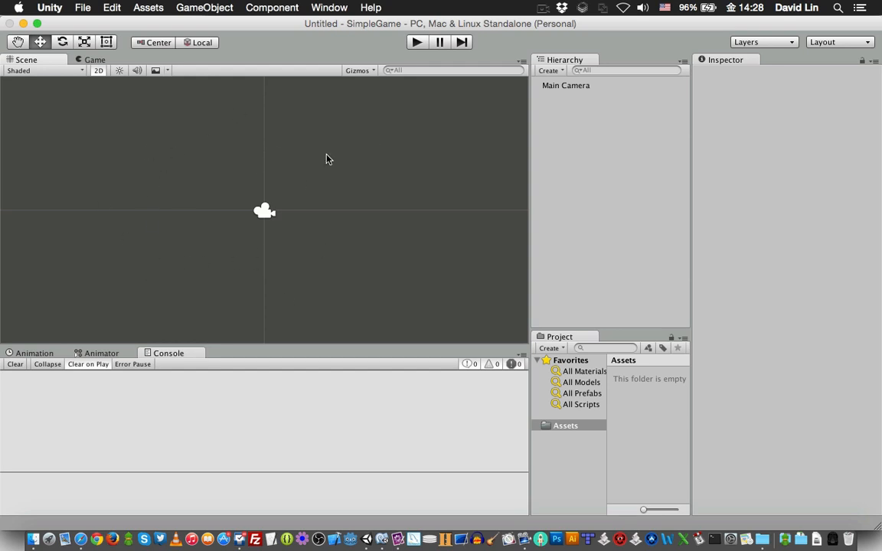
pyautogui.moveTo(199, 211)
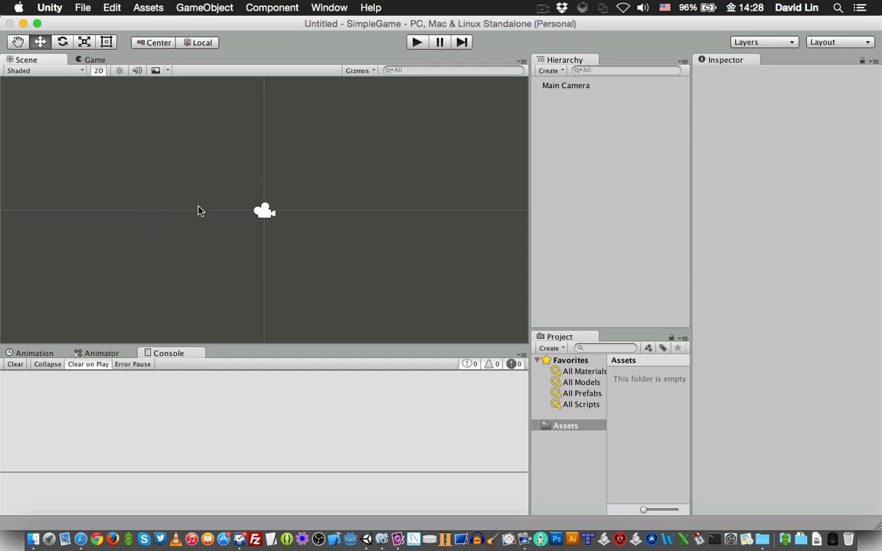
pyautogui.moveTo(237, 221)
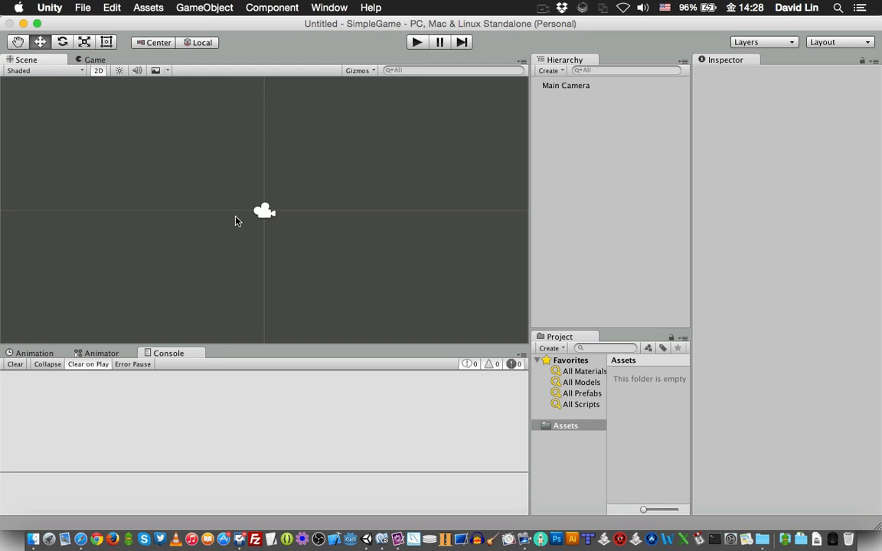
pyautogui.moveTo(383, 236)
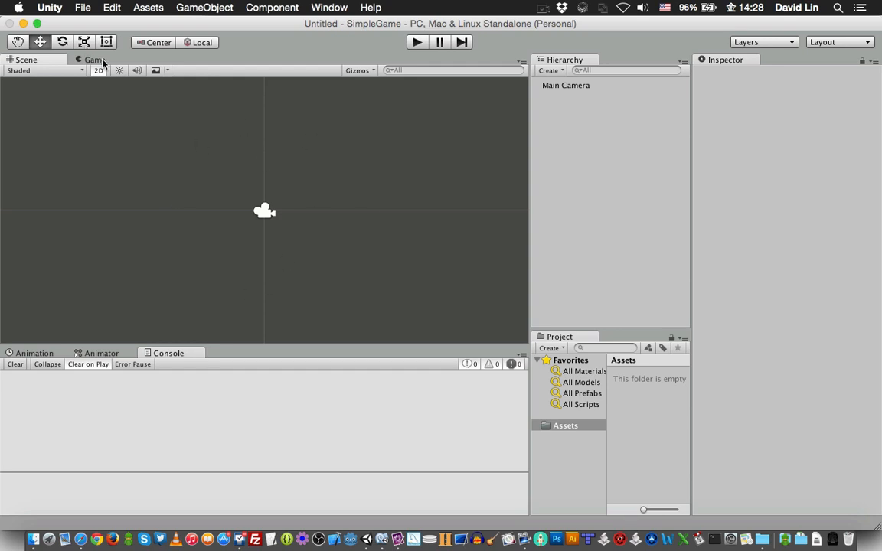
pyautogui.click(93, 60)
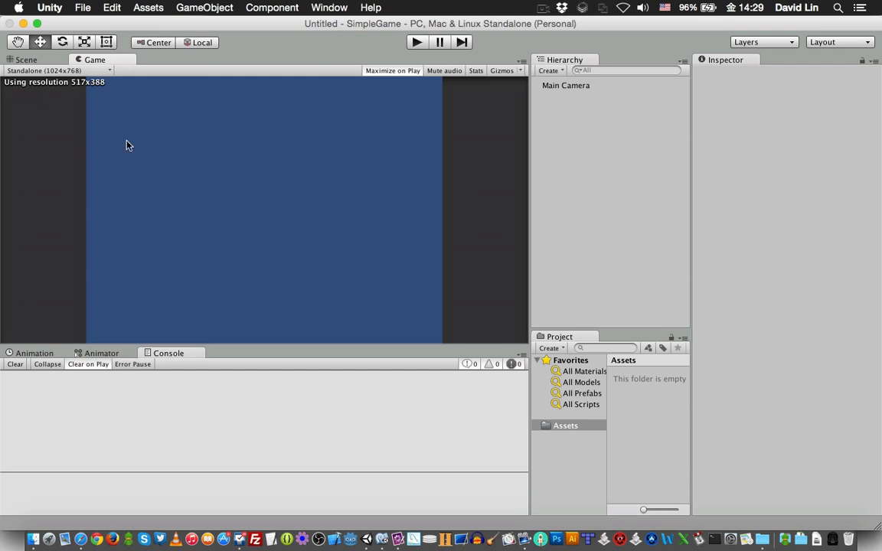
pyautogui.moveTo(360, 58)
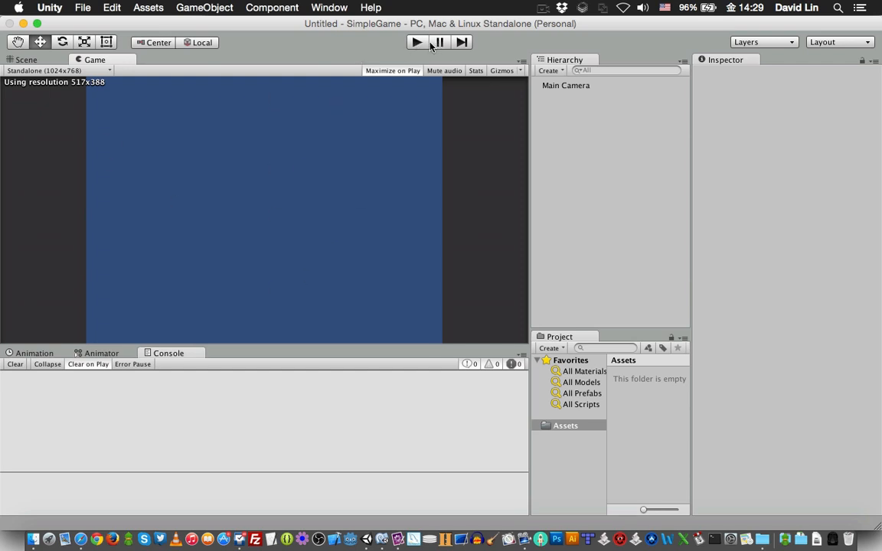
pyautogui.moveTo(494, 167)
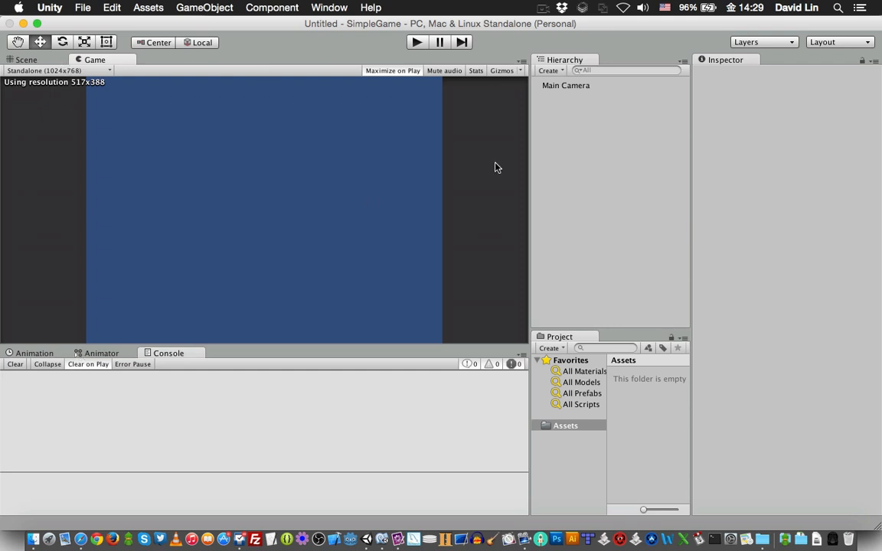
pyautogui.moveTo(598, 178)
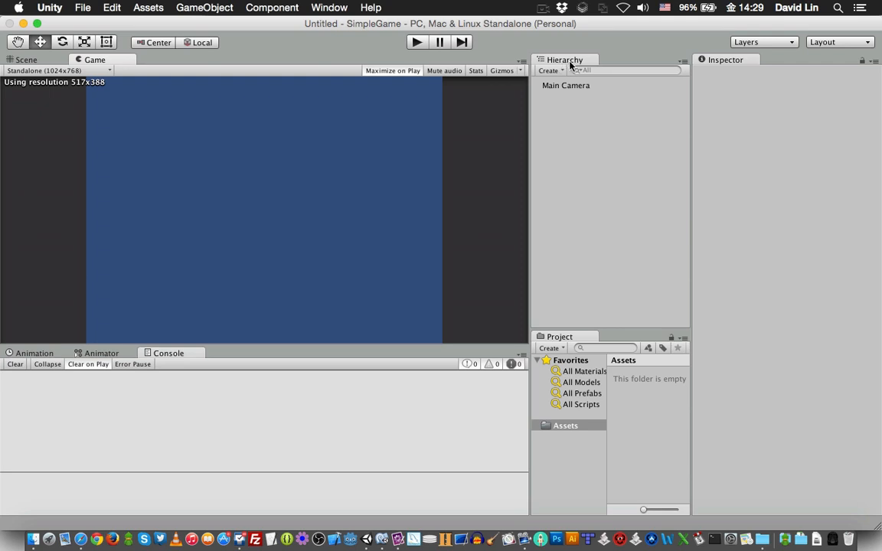
pyautogui.moveTo(580, 148)
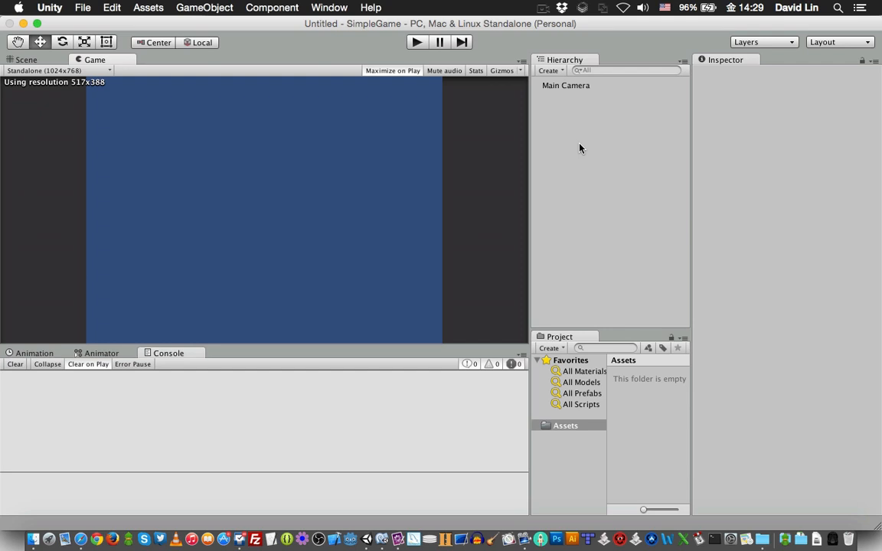
pyautogui.moveTo(566, 115)
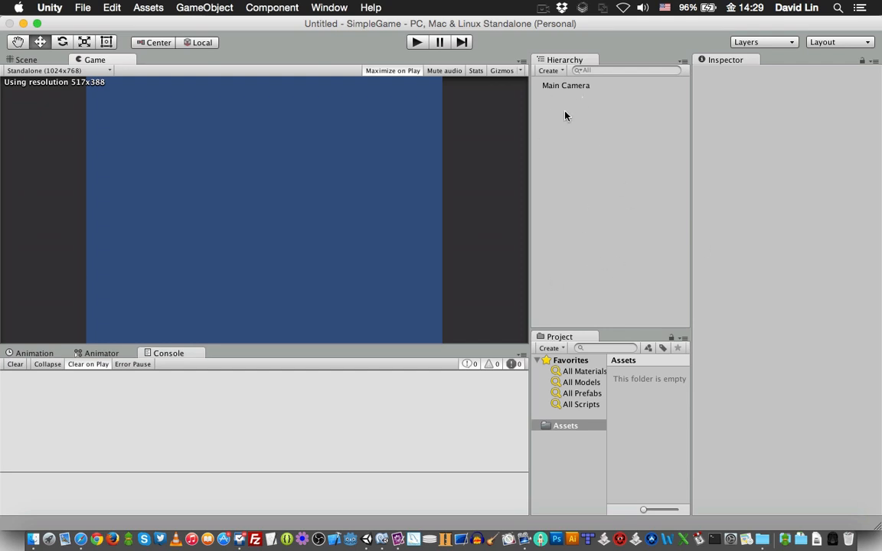
pyautogui.moveTo(657, 135)
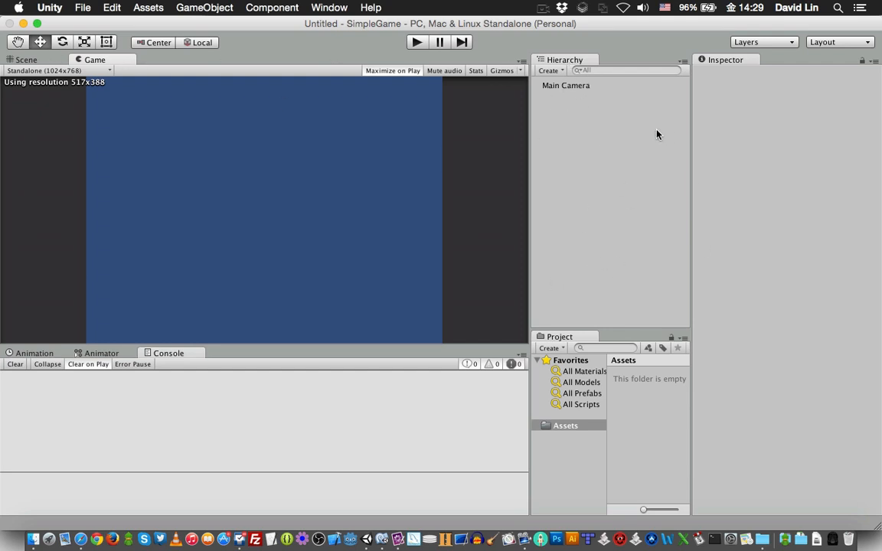
pyautogui.moveTo(509, 250)
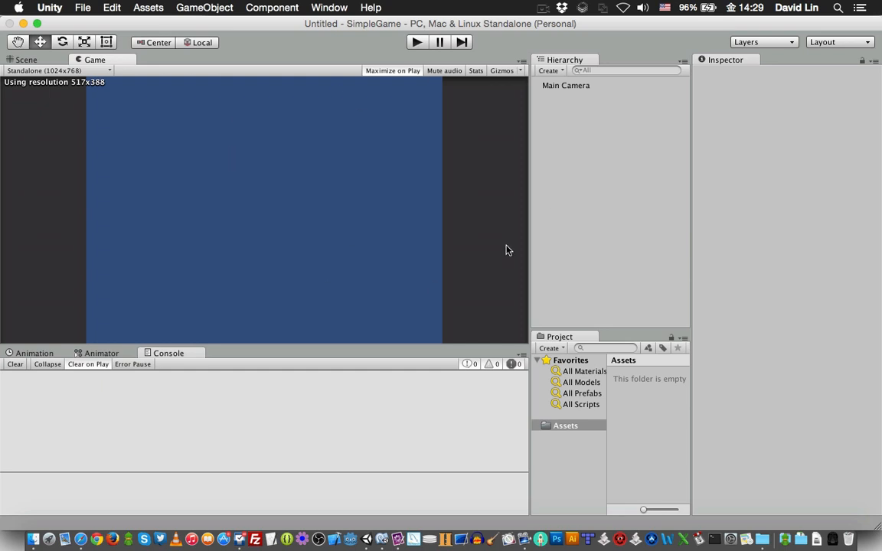
pyautogui.moveTo(572, 245)
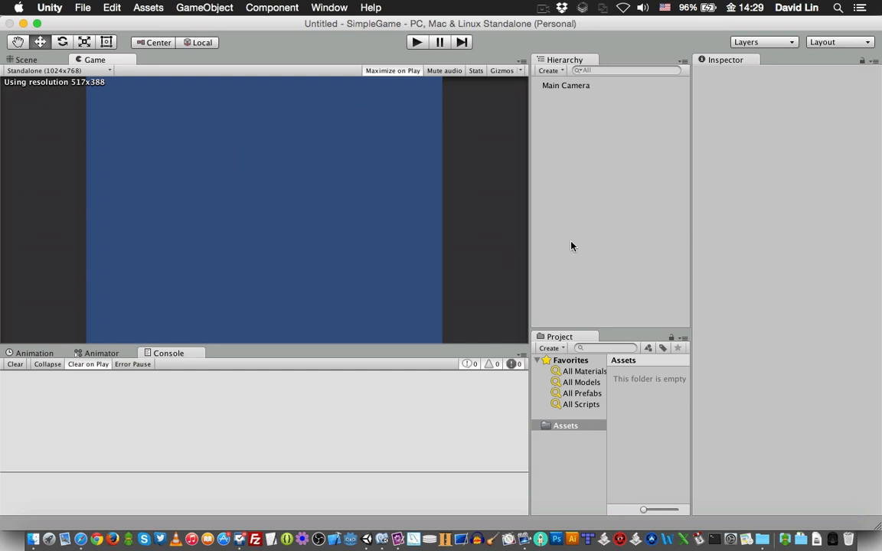
pyautogui.moveTo(576, 343)
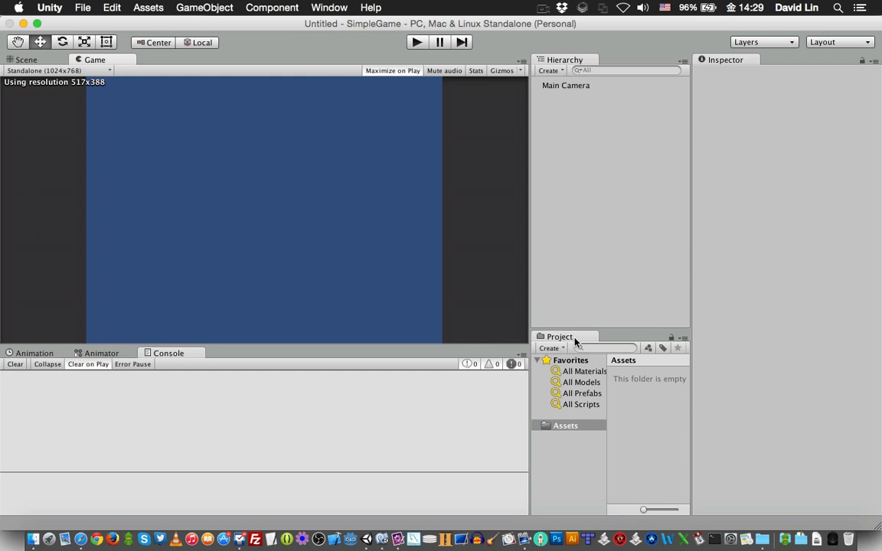
pyautogui.moveTo(577, 457)
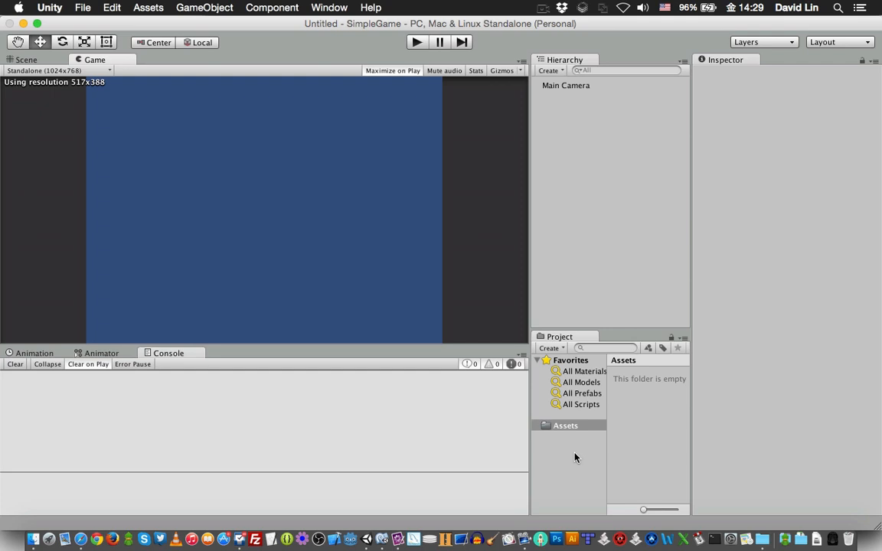
pyautogui.moveTo(598, 397)
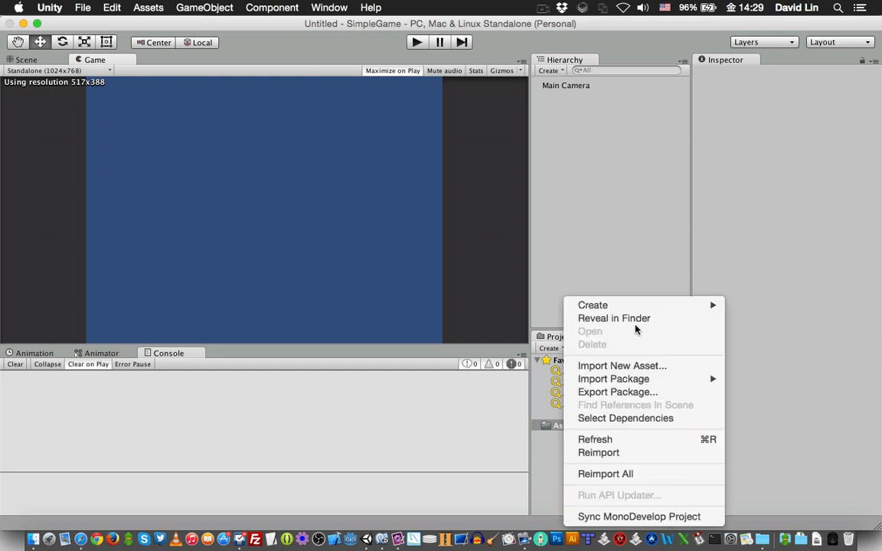
pyautogui.moveTo(592, 305)
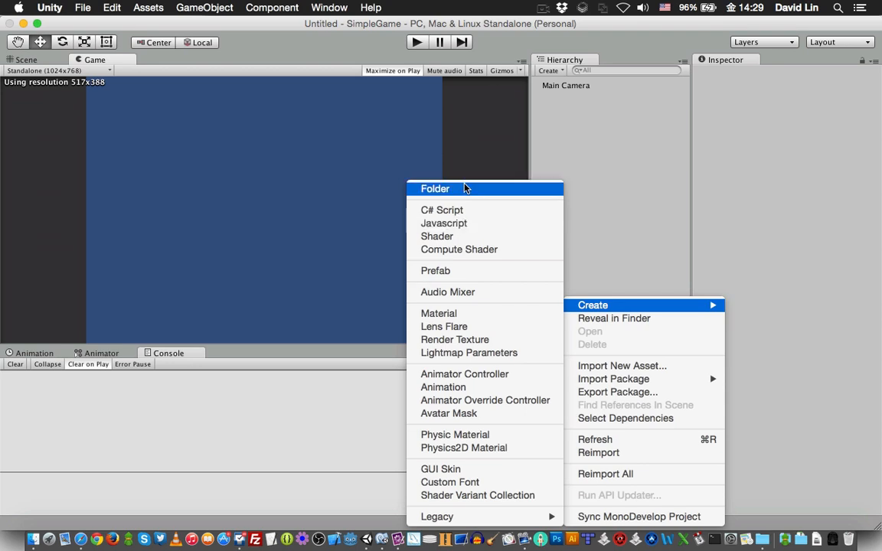
# Create a new folder in the Assets panel and name it Sprites
pyautogui.click(435, 189)
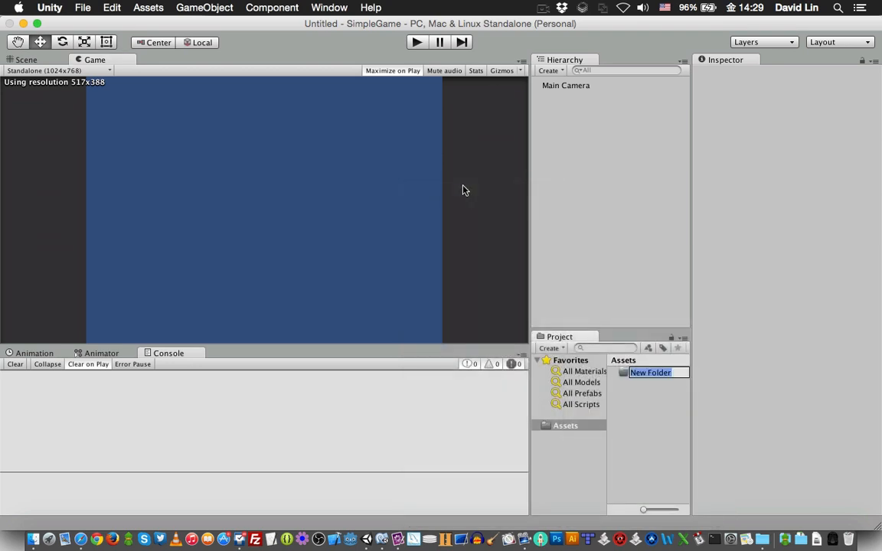
pyautogui.write('Ima')
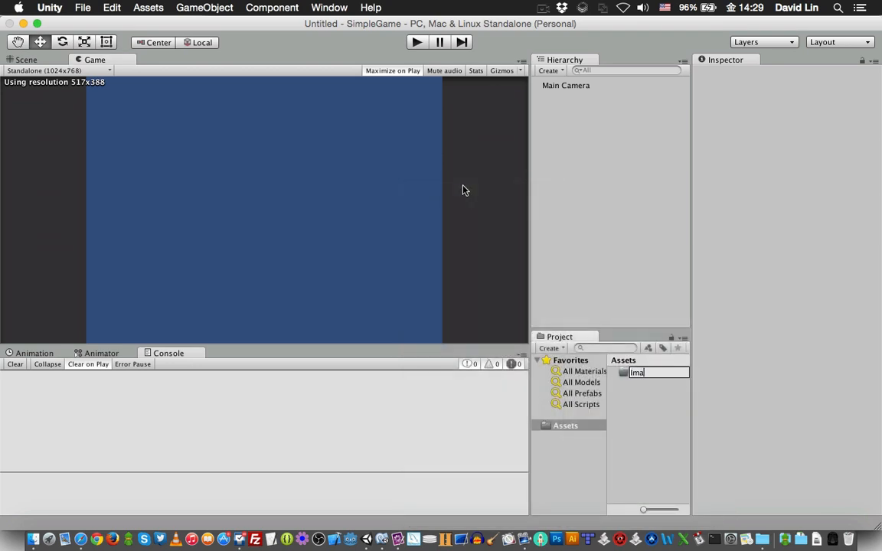
pyautogui.write('Sprites')
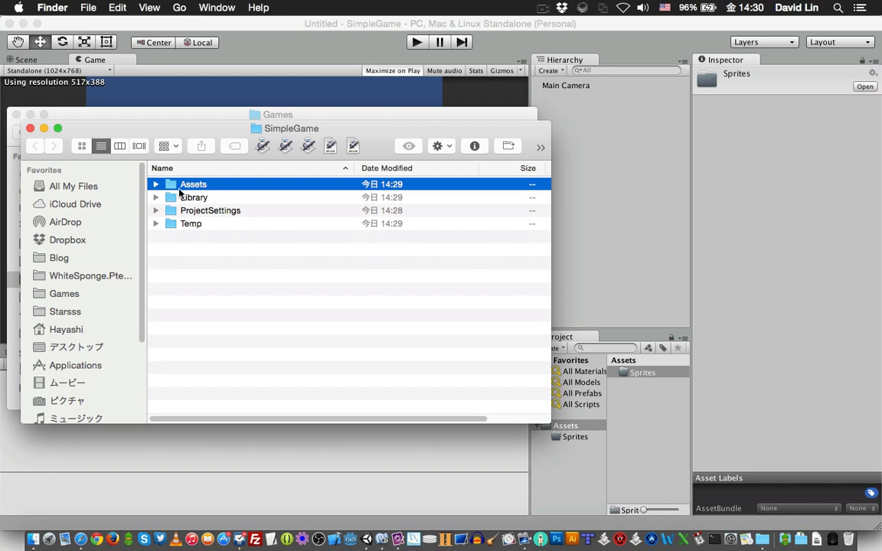
# Open the Assets folder and then the Sprites folder in Finder
pyautogui.doubleClick(193, 184)
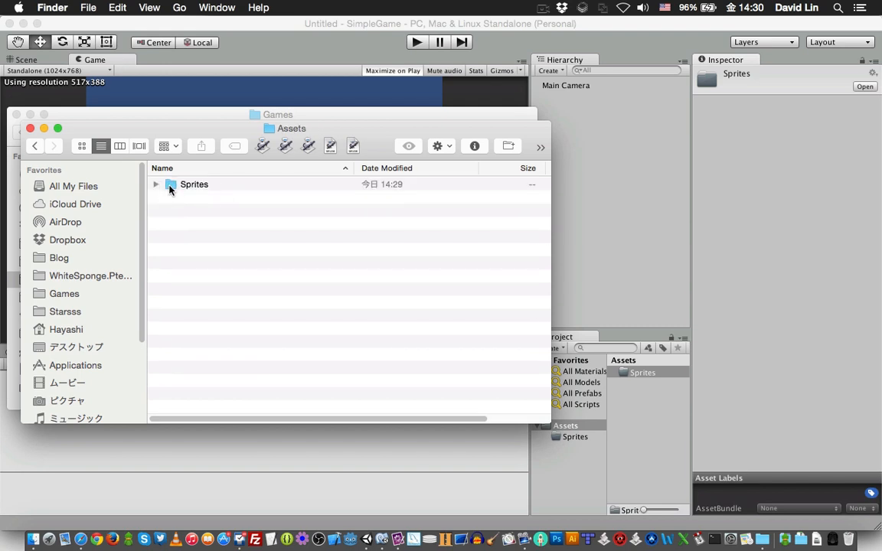
pyautogui.moveTo(201, 188)
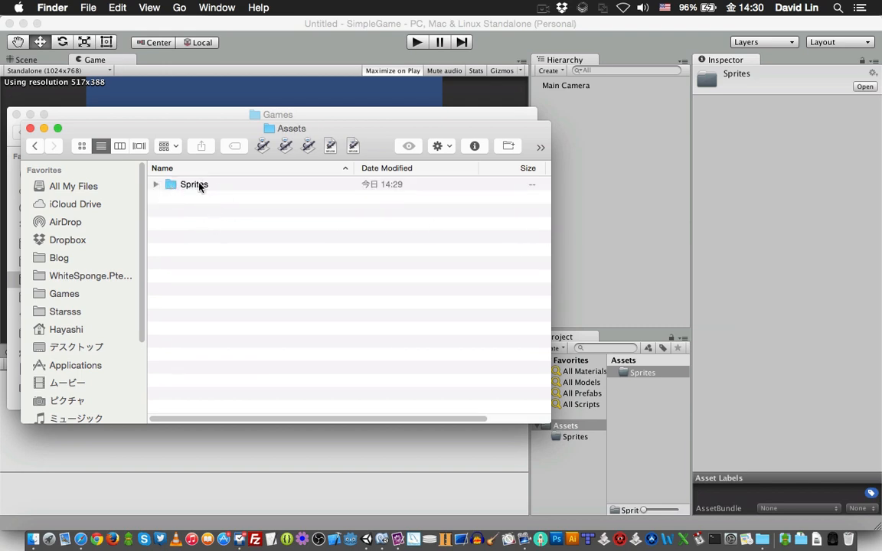
pyautogui.doubleClick(194, 184)
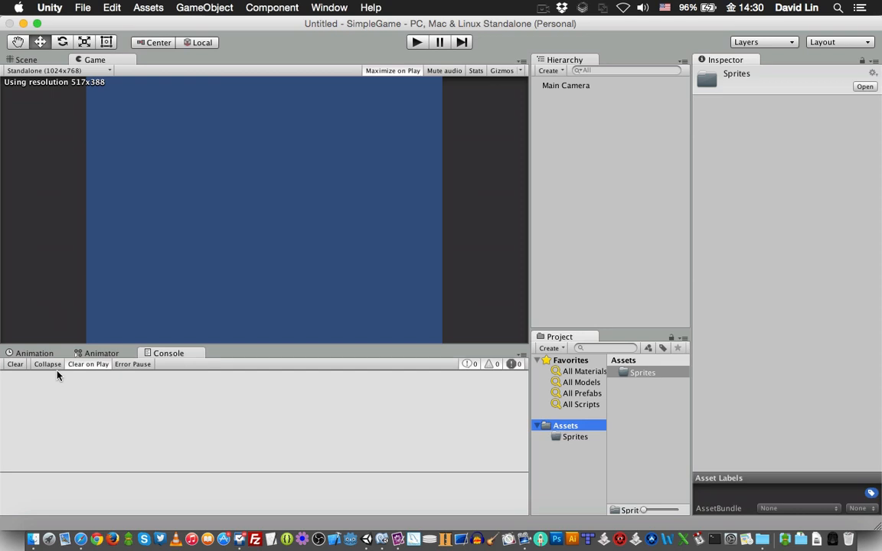
# View the empty Animation timeline and Animator graph, then return to the Console
pyautogui.click(34, 353)
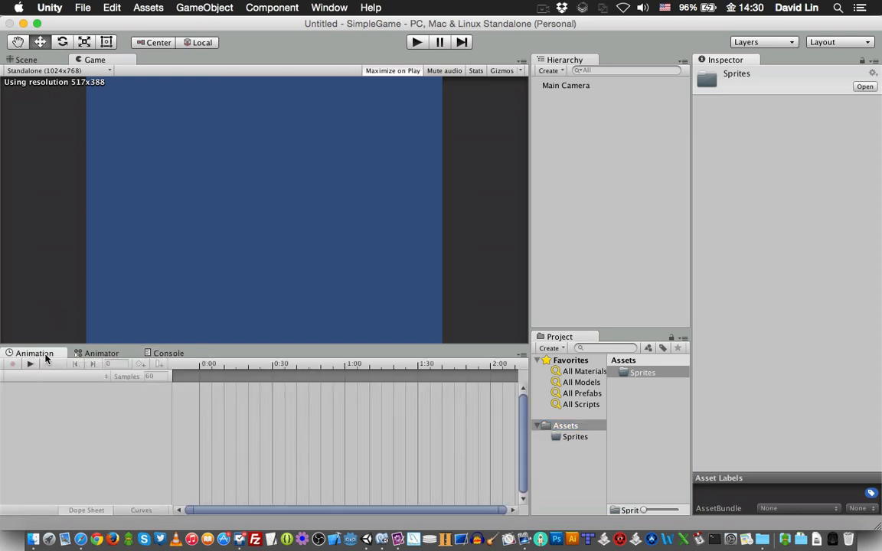
pyautogui.moveTo(120, 357)
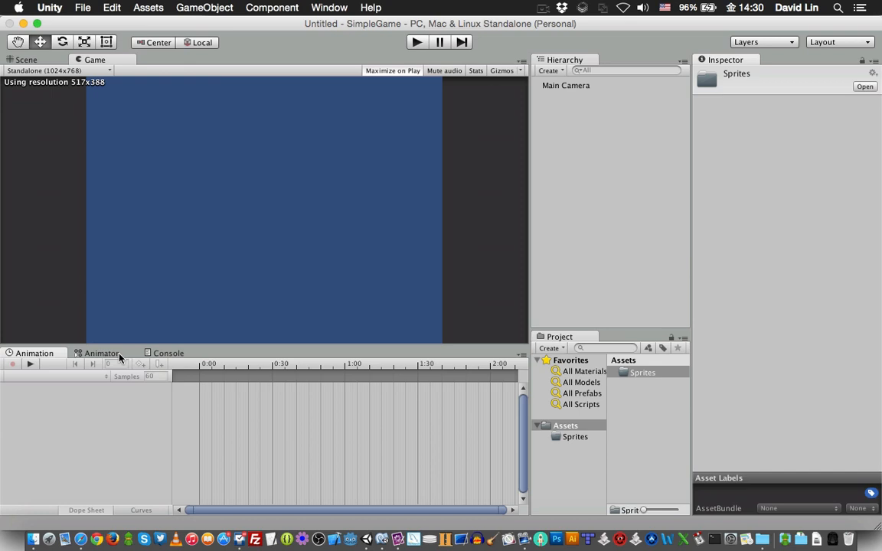
pyautogui.click(101, 353)
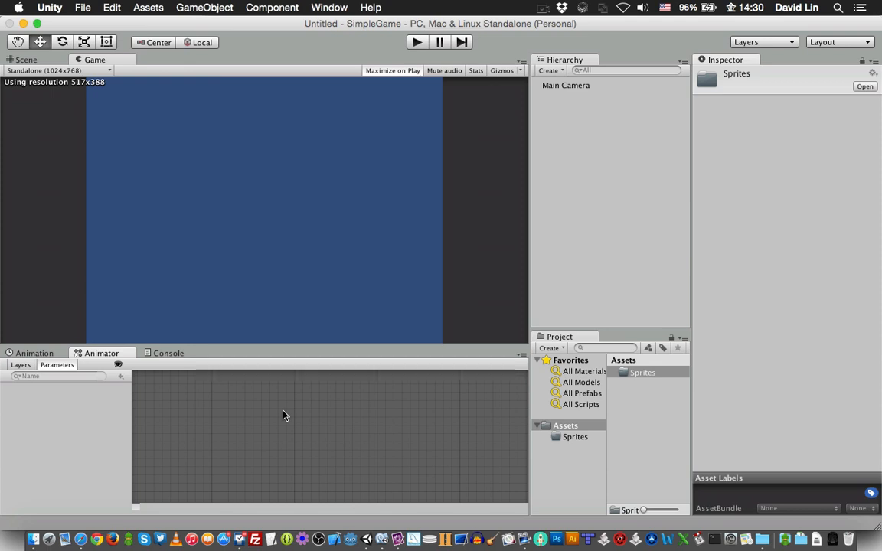
pyautogui.moveTo(268, 408)
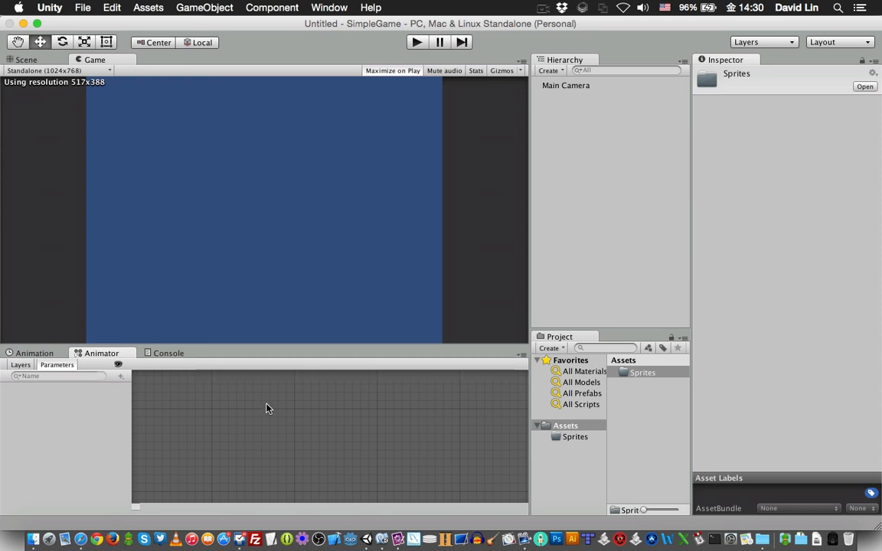
pyautogui.click(167, 353)
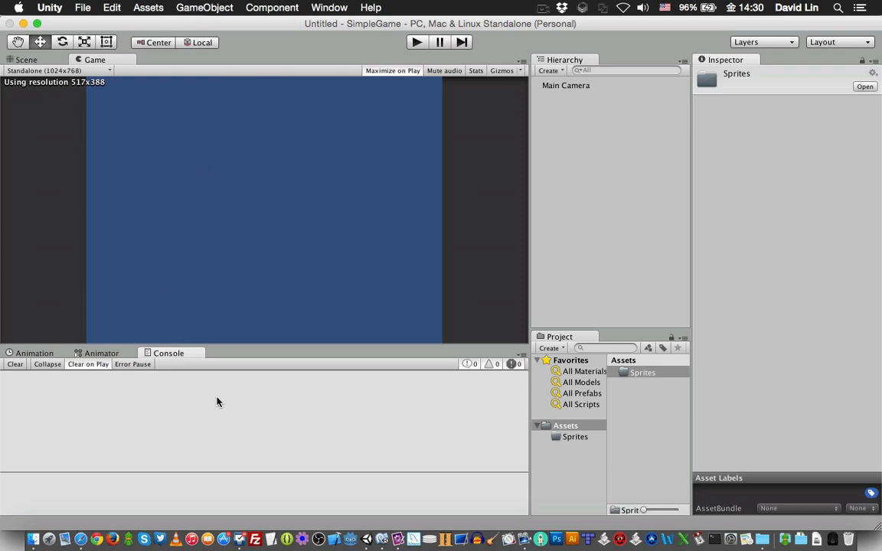
pyautogui.moveTo(208, 72)
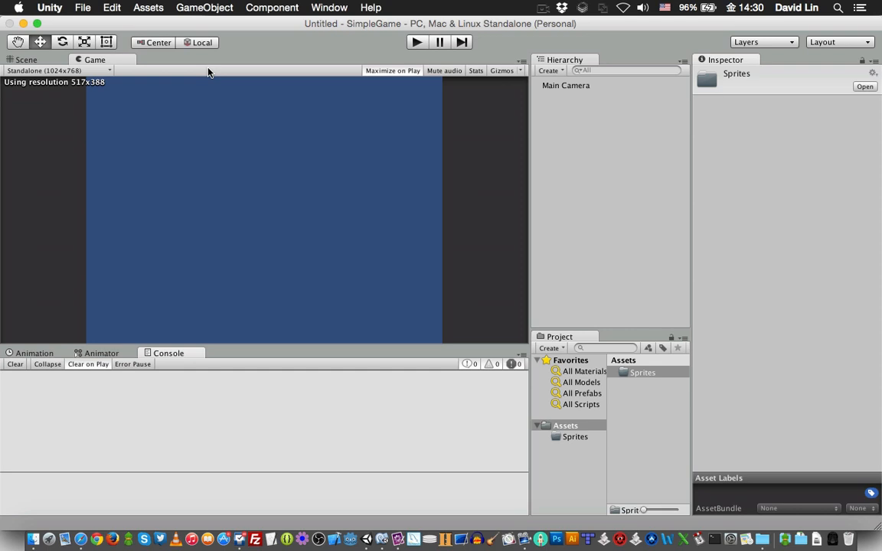
pyautogui.moveTo(262, 423)
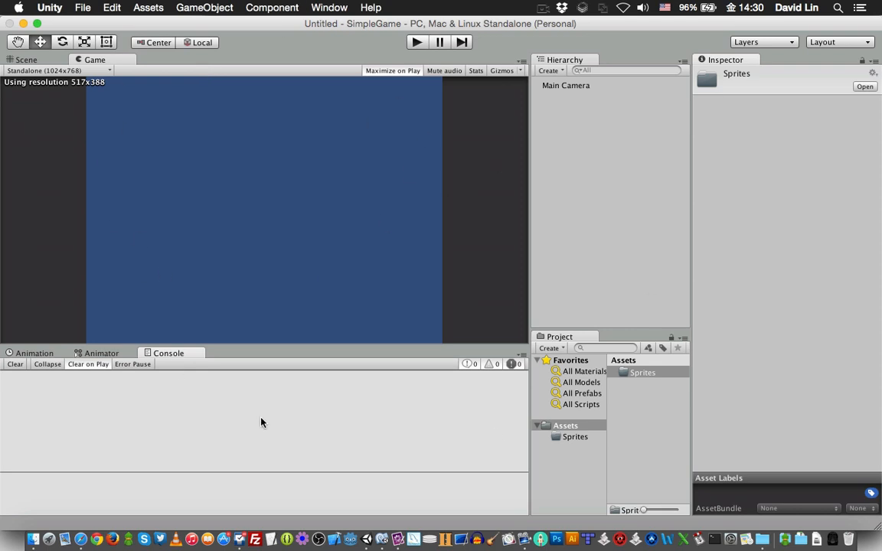
pyautogui.moveTo(232, 120)
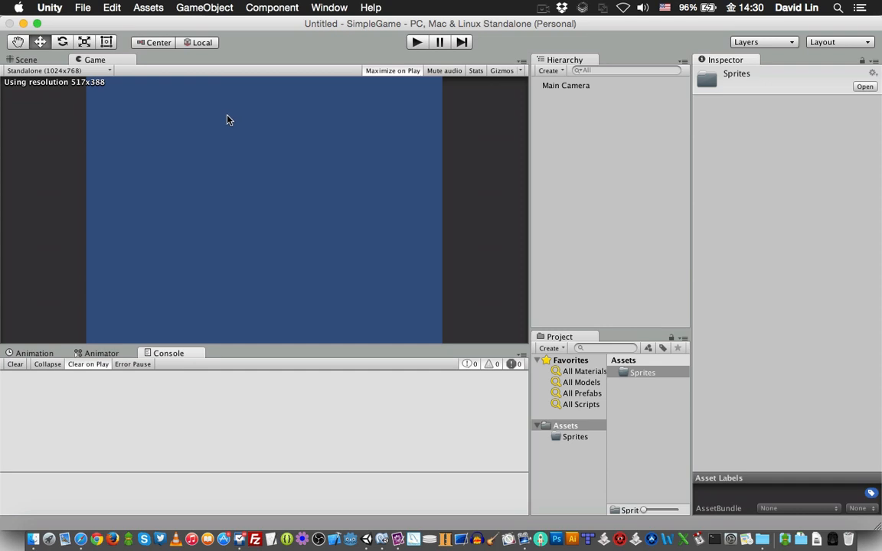
pyautogui.moveTo(225, 120)
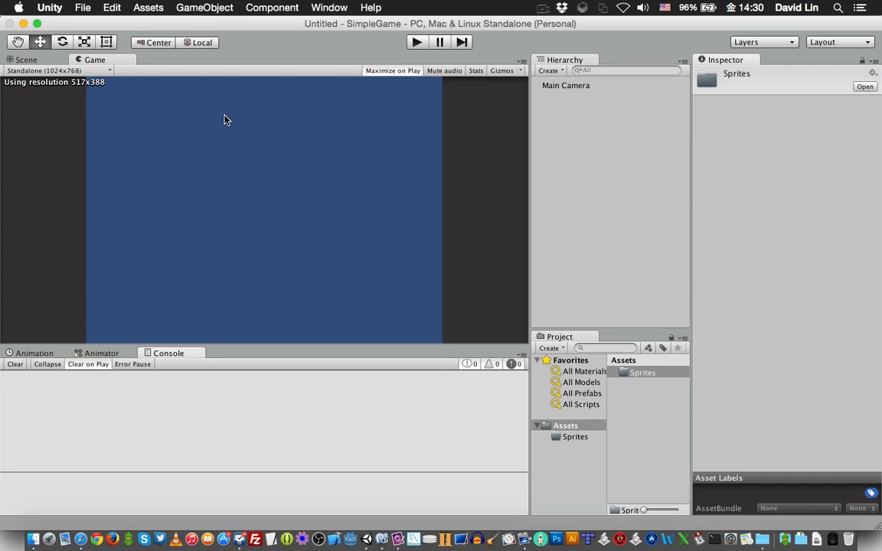